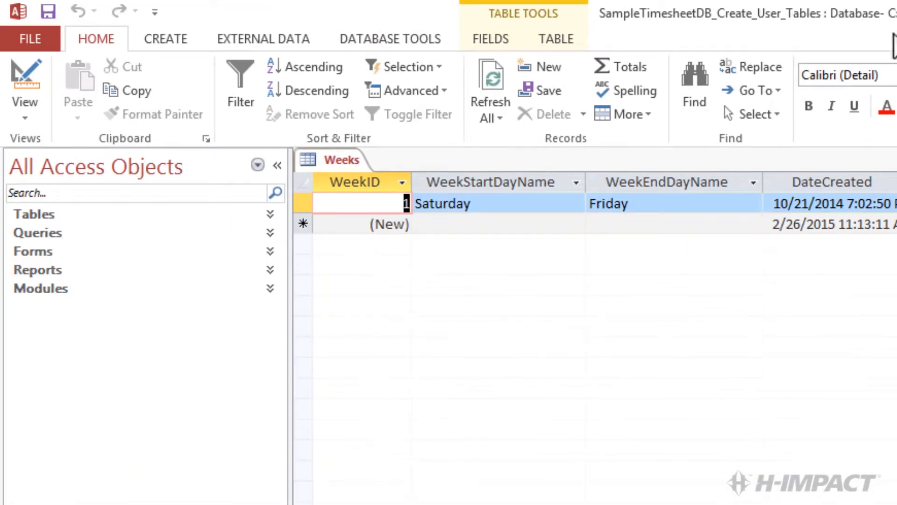
# Expand the Tables list in the navigation pane and show the Create ribbon options.
pyautogui.click(33, 215)
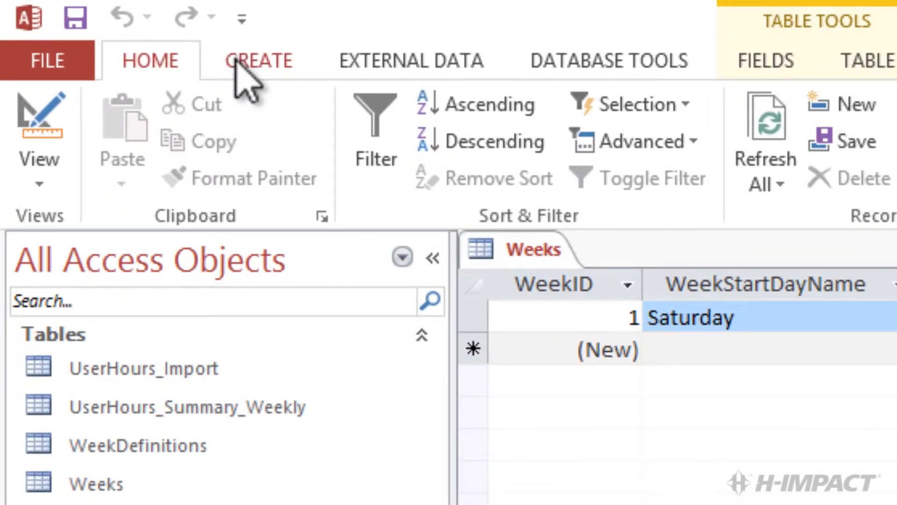
pyautogui.click(253, 60)
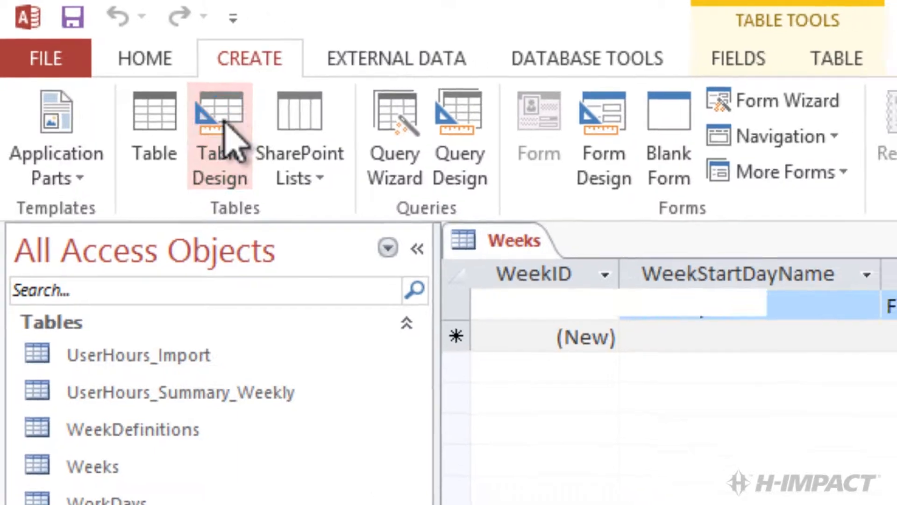
# Start a blank Table1 in Design view with the first Field Name cell selected.
pyautogui.click(220, 115)
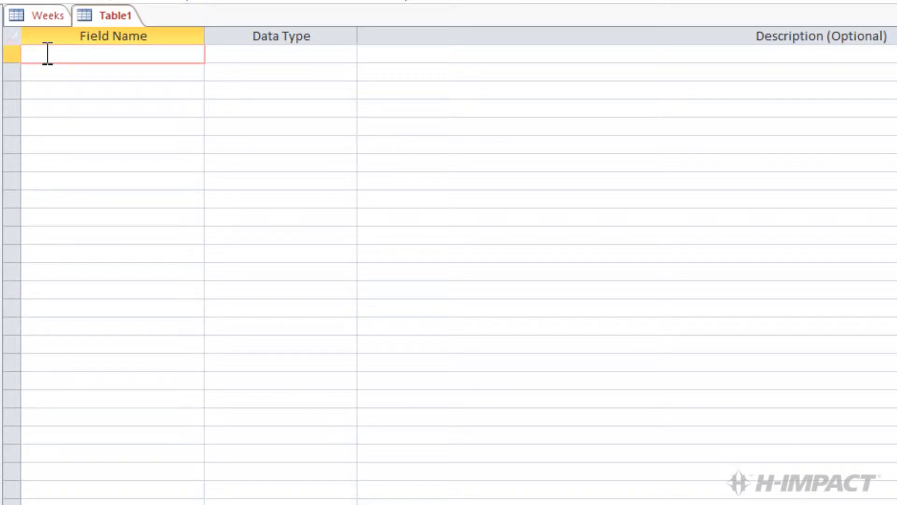
pyautogui.click(56, 56)
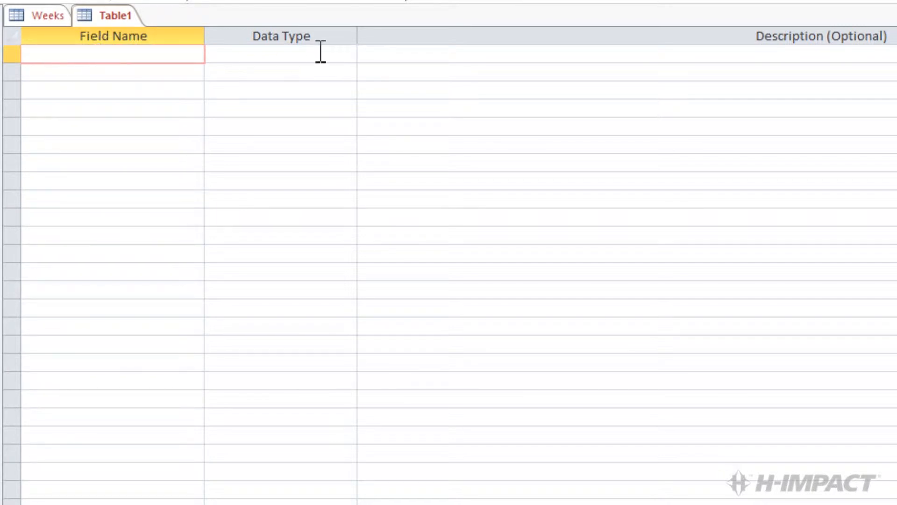
pyautogui.moveTo(771, 67)
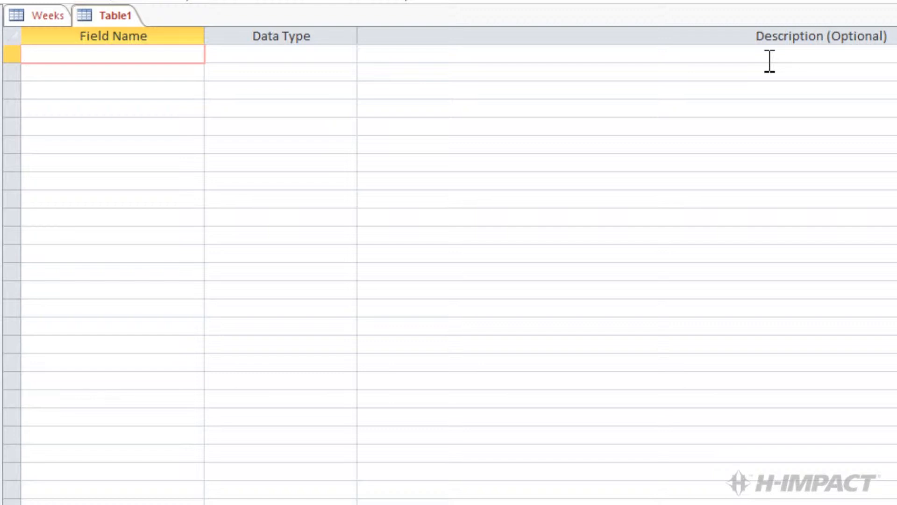
pyautogui.click(108, 55)
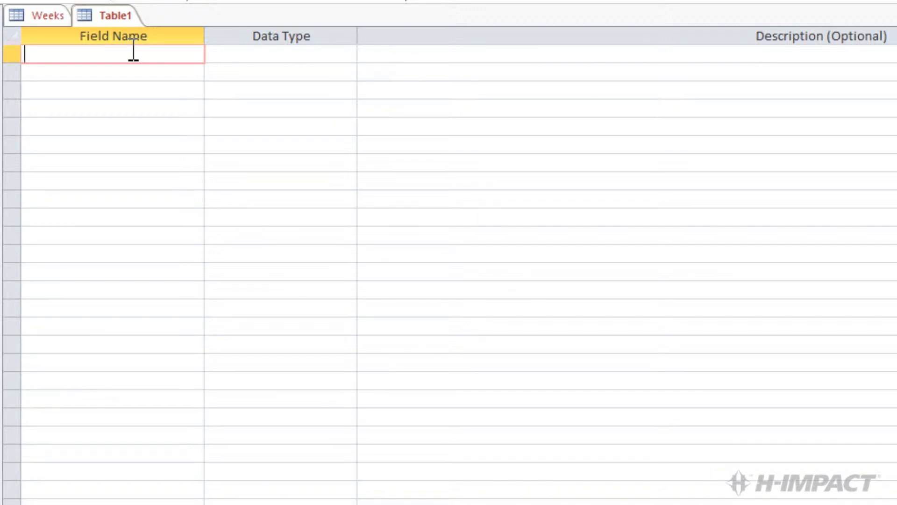
# Name the first field UserID, set it to AutoNumber, and mark it as primary key.
pyautogui.write('U')
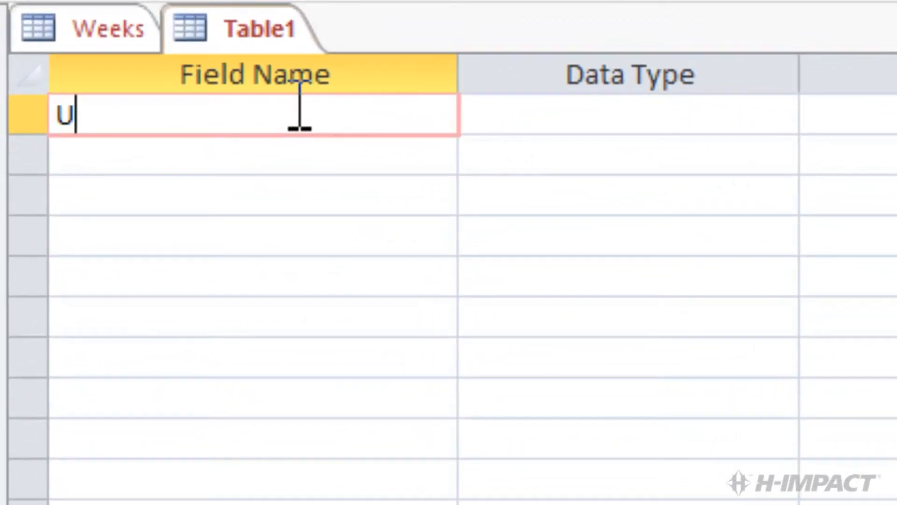
pyautogui.write('serI')
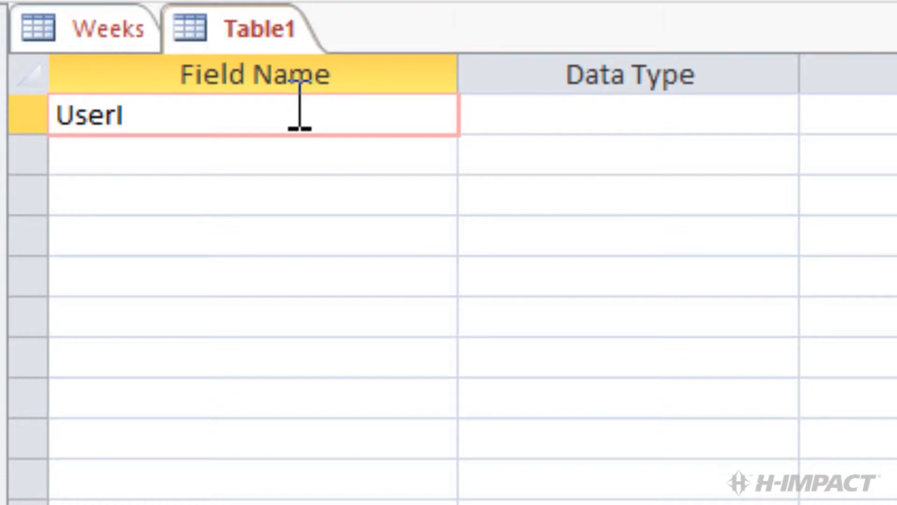
pyautogui.write('D')
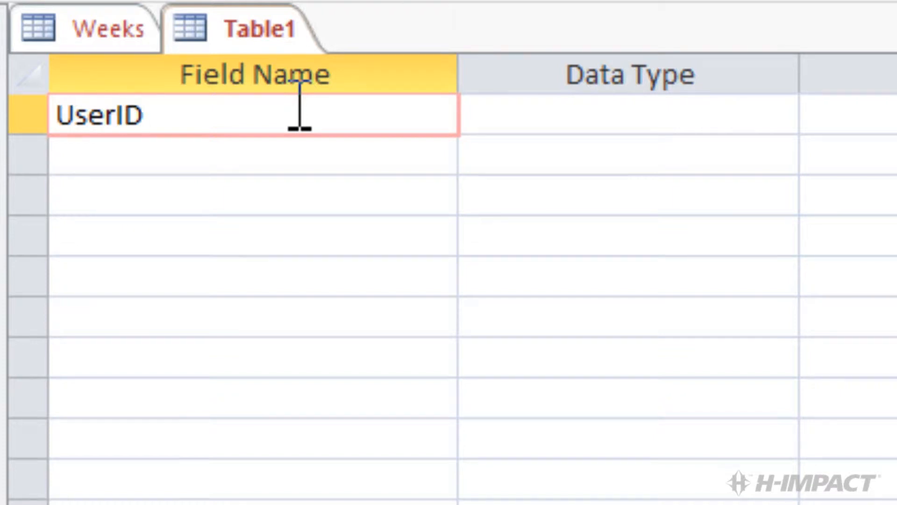
pyautogui.click(634, 114)
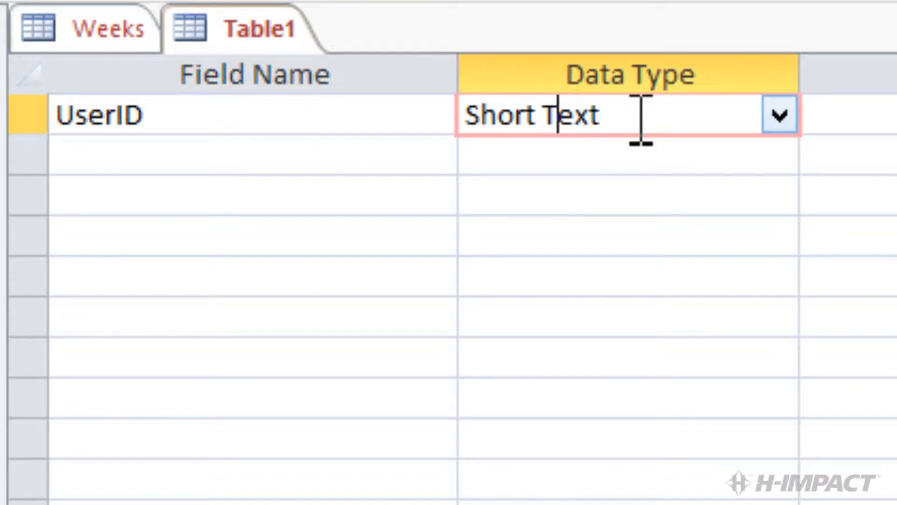
pyautogui.click(779, 114)
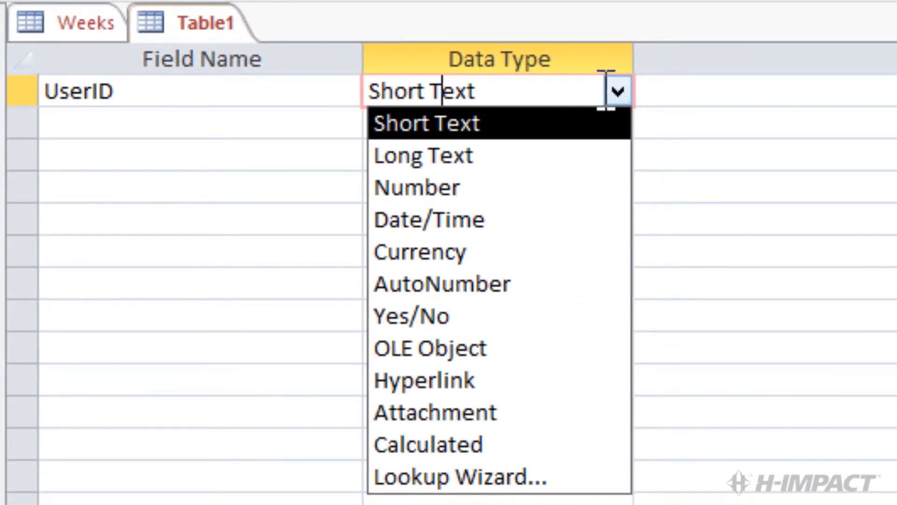
pyautogui.click(443, 284)
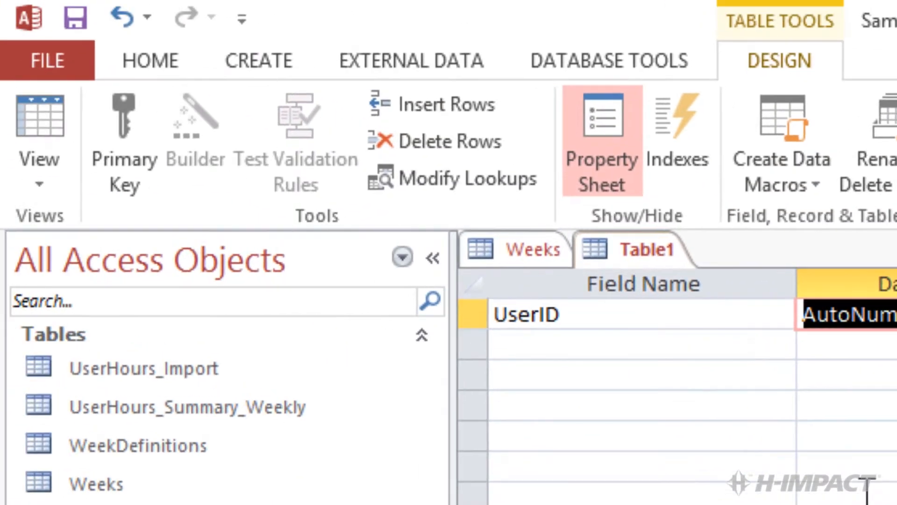
pyautogui.click(123, 119)
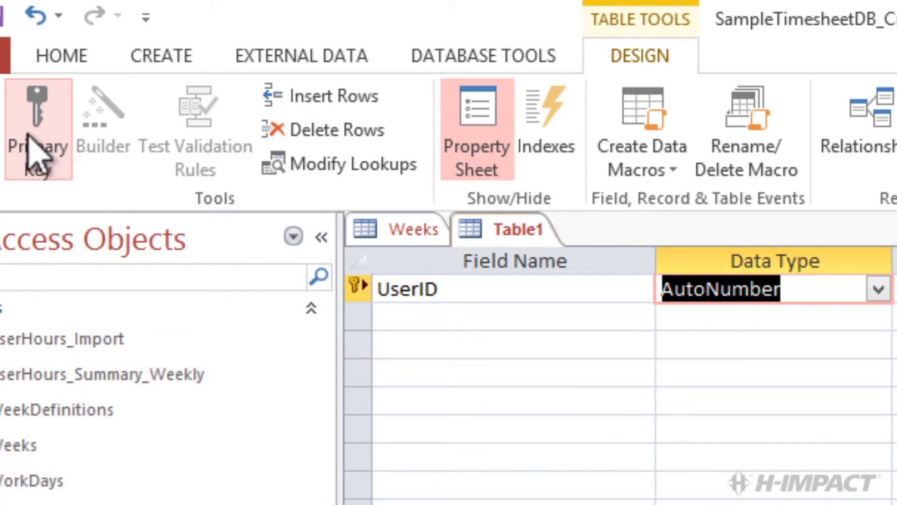
# Enter FirstName in the second field row, keeping the default Short Text type.
pyautogui.click(423, 321)
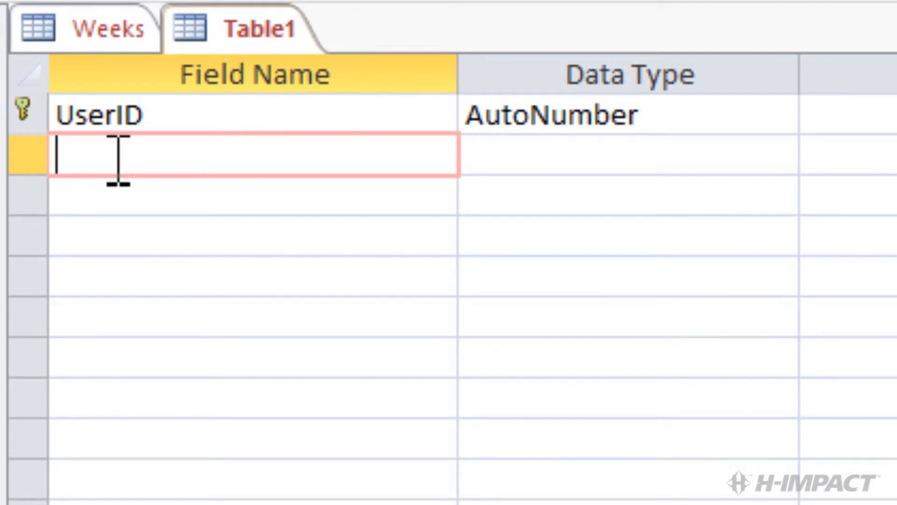
pyautogui.write('Fir')
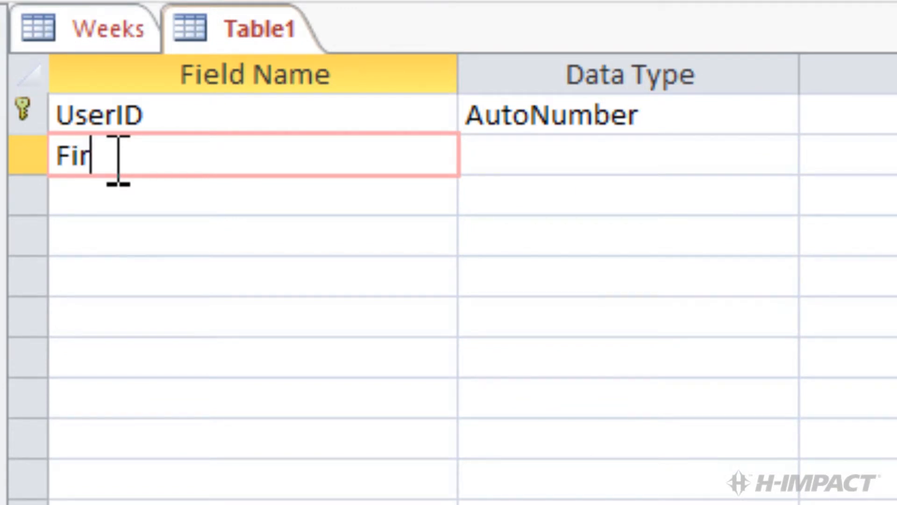
pyautogui.write('stName')
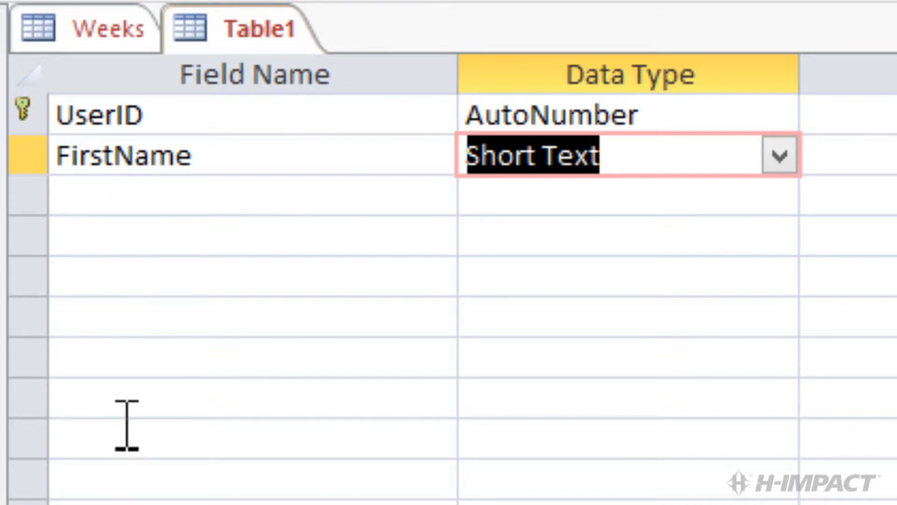
pyautogui.scroll(-3)
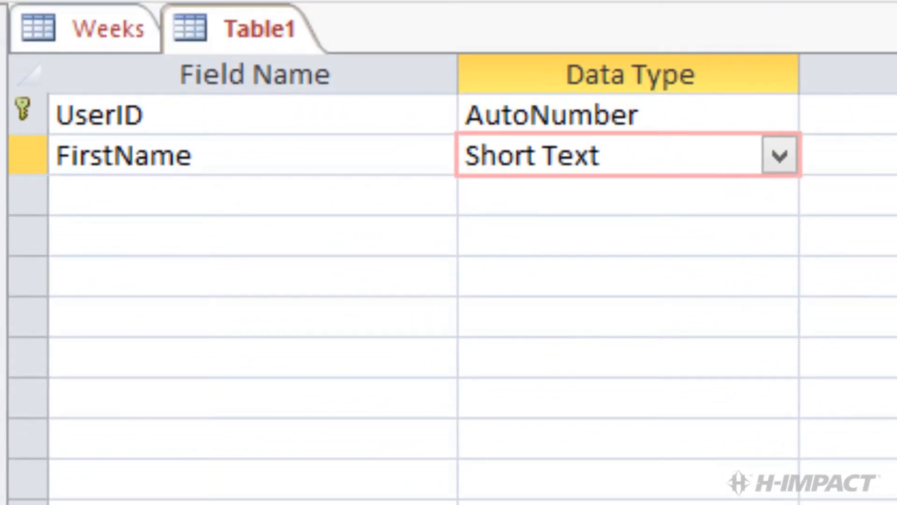
pyautogui.moveTo(167, 230)
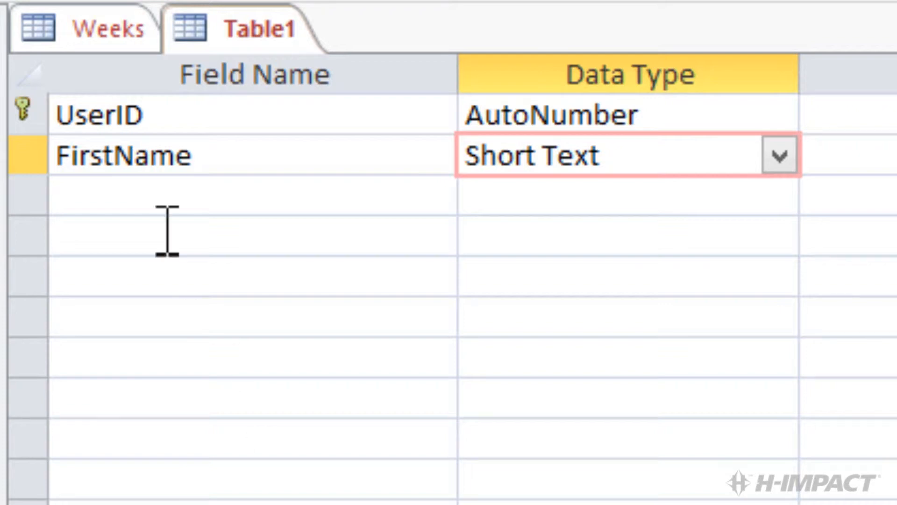
# Add LastName as a Short Text field with field size 50.
pyautogui.click(158, 195)
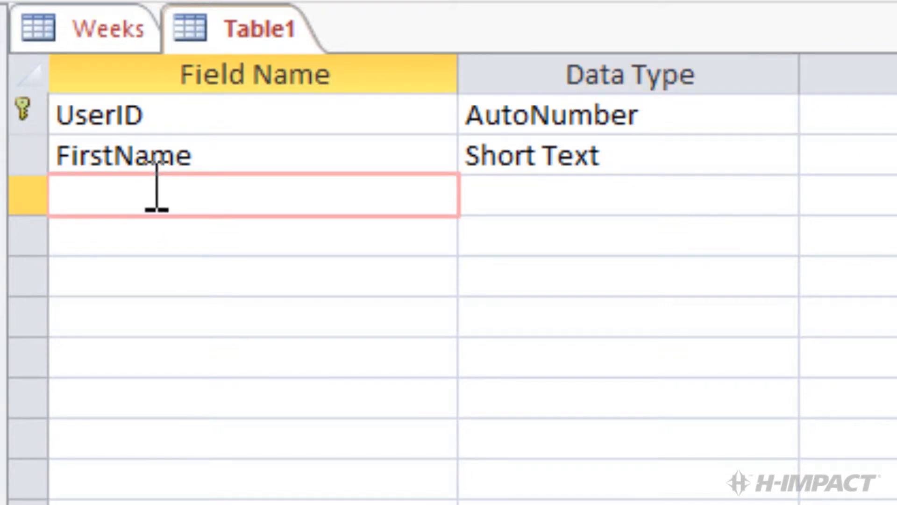
pyautogui.write('Last')
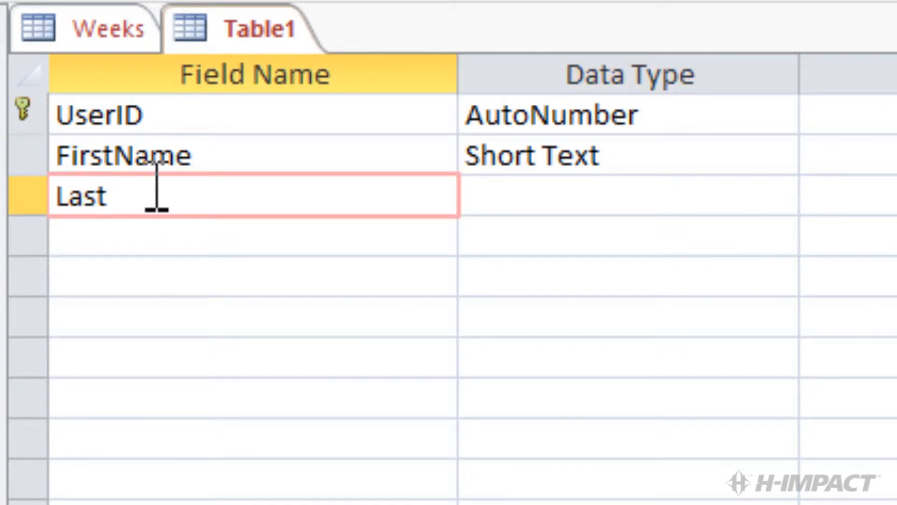
pyautogui.write('Name')
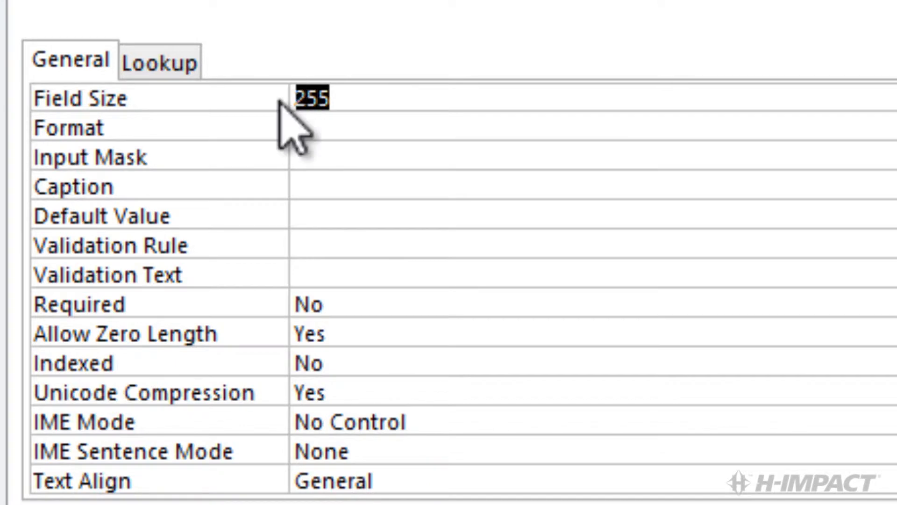
pyautogui.write('50')
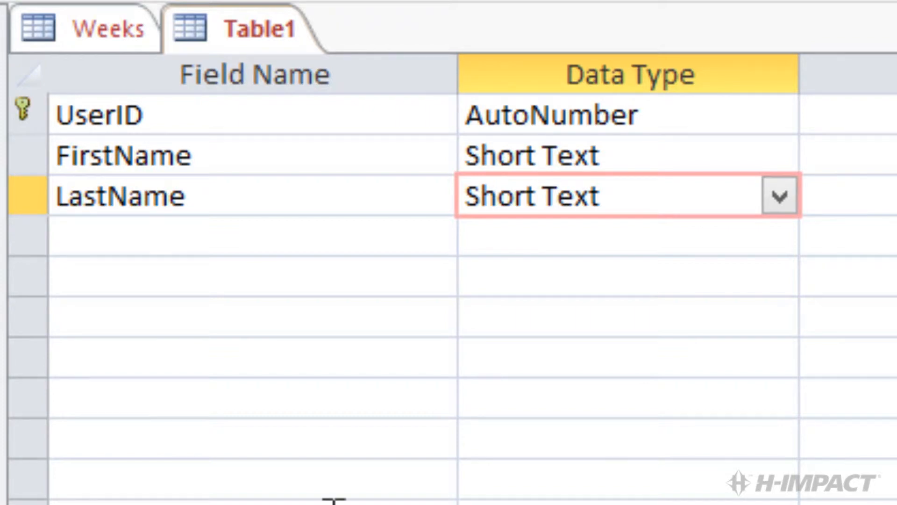
# Add LoginID as a Short Text field with field size 12.
pyautogui.click(121, 239)
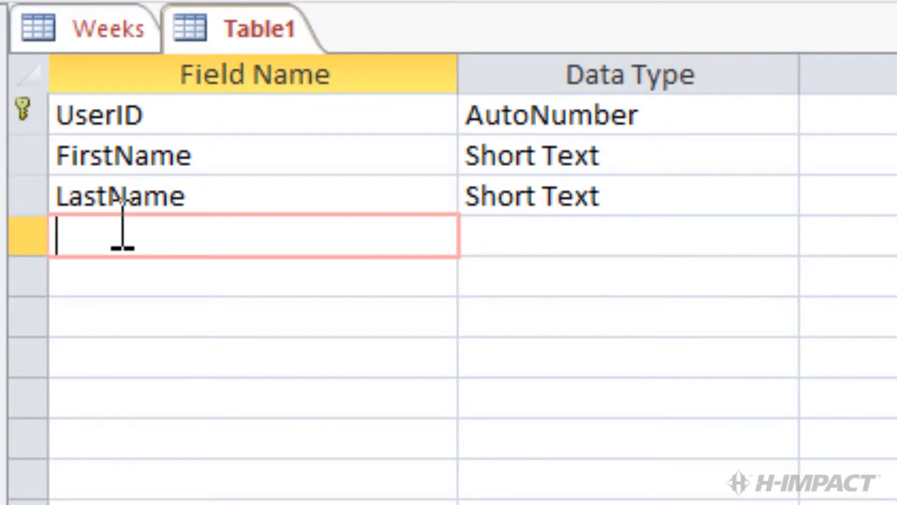
pyautogui.write('Logi')
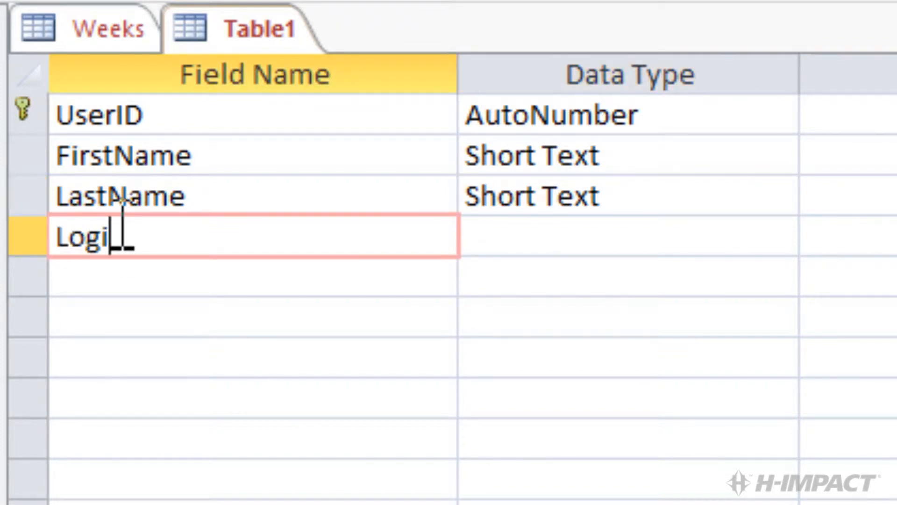
pyautogui.write('nID')
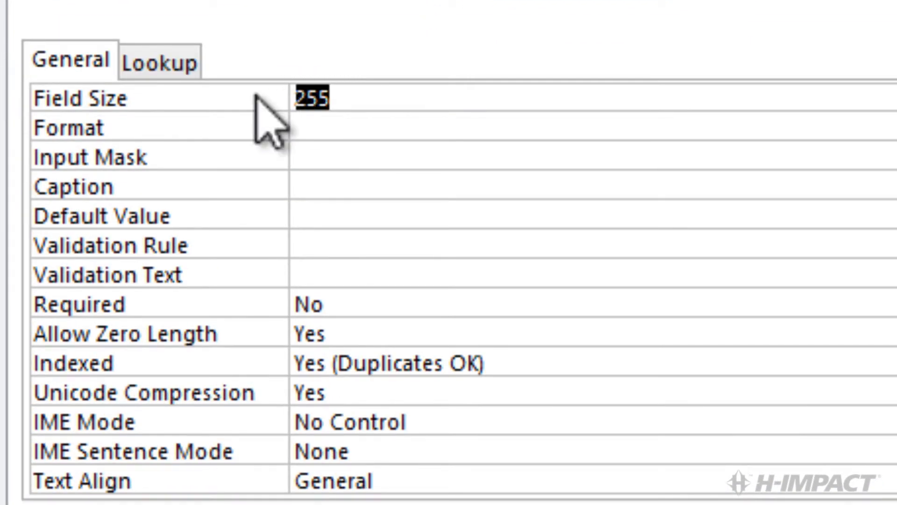
pyautogui.write('12')
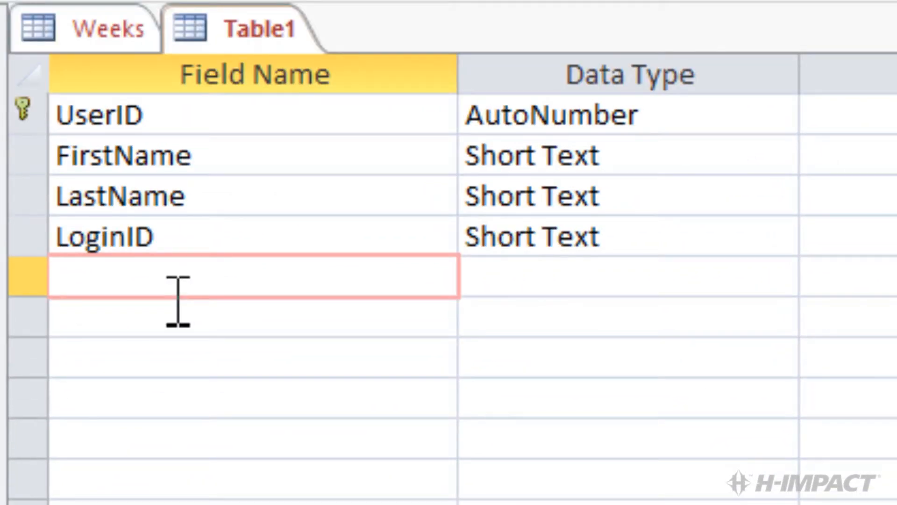
# Add Password as a Short Text field with field size 12.
pyautogui.write('P')
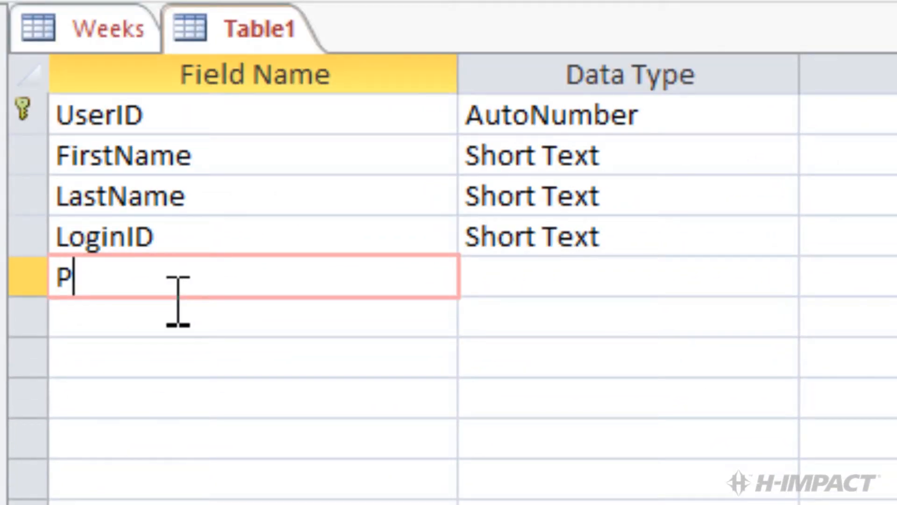
pyautogui.write('asswor')
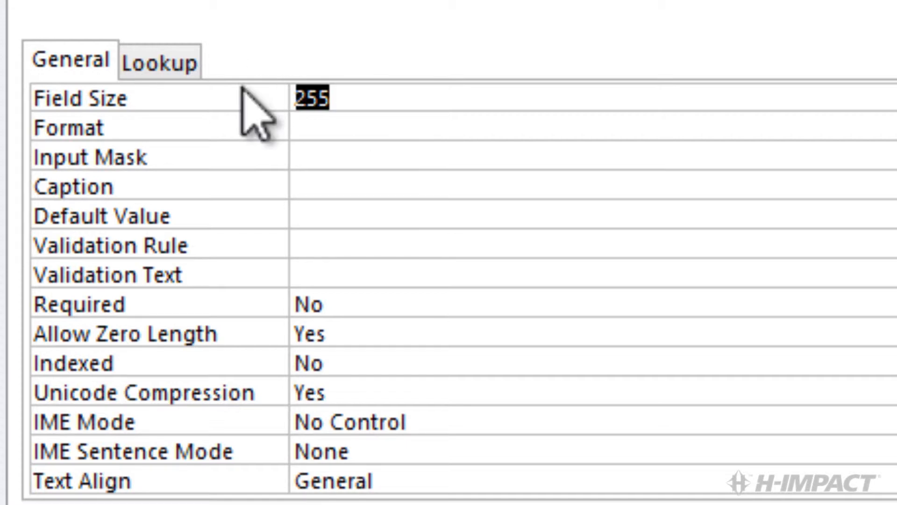
pyautogui.write('12')
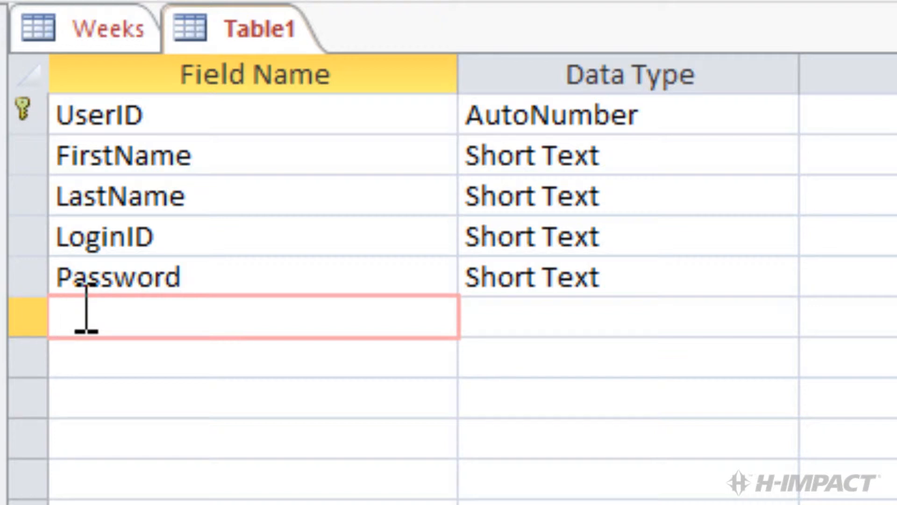
# Add SecurityLevelID as a Number field and pick its field size.
pyautogui.write('Sec')
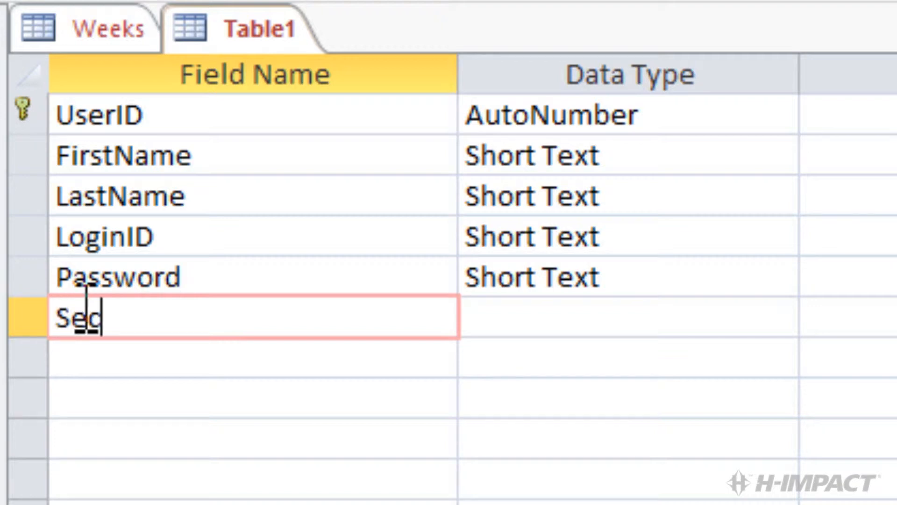
pyautogui.write('urity')
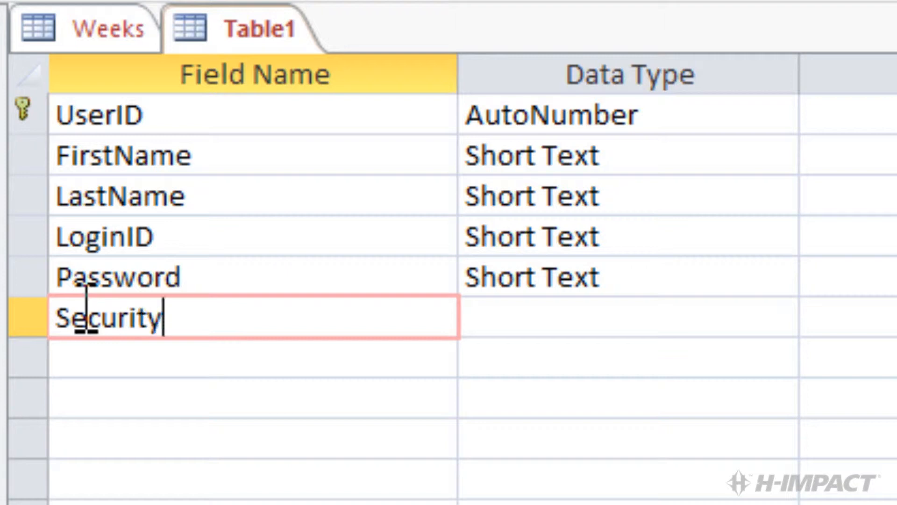
pyautogui.write('Le')
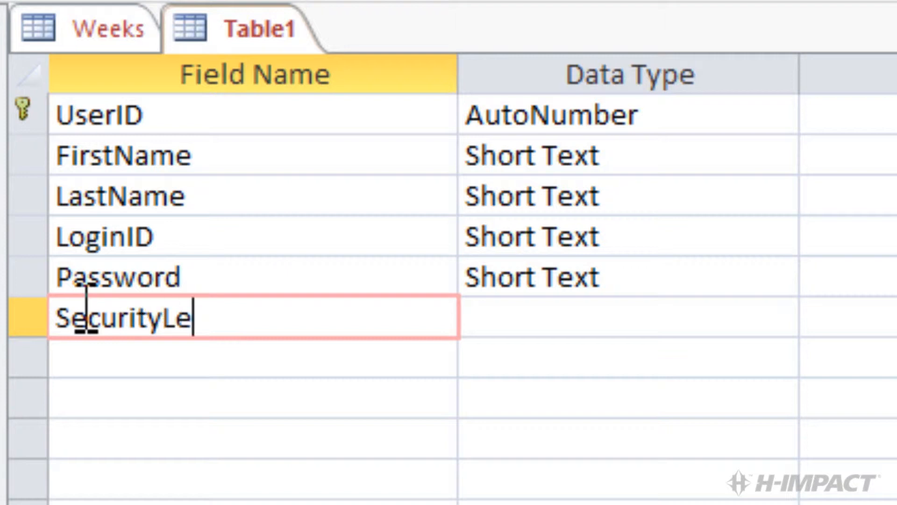
pyautogui.write('velID')
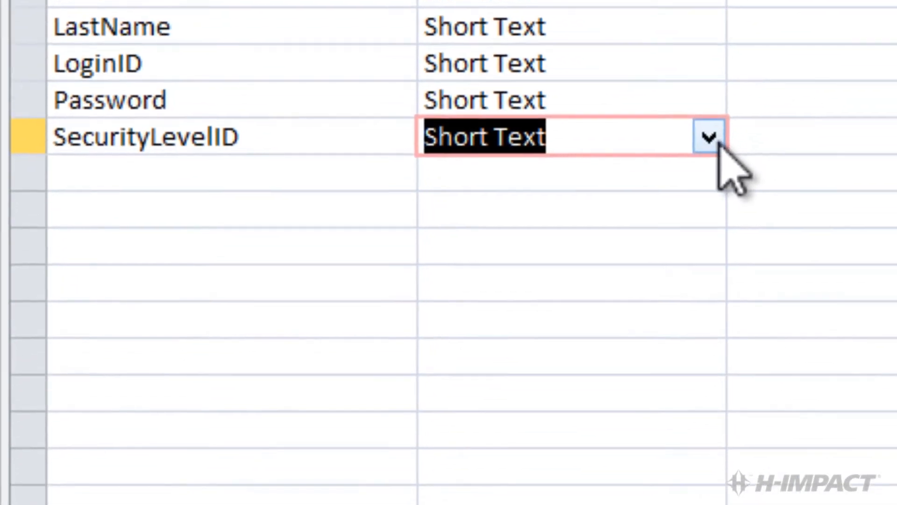
pyautogui.click(707, 136)
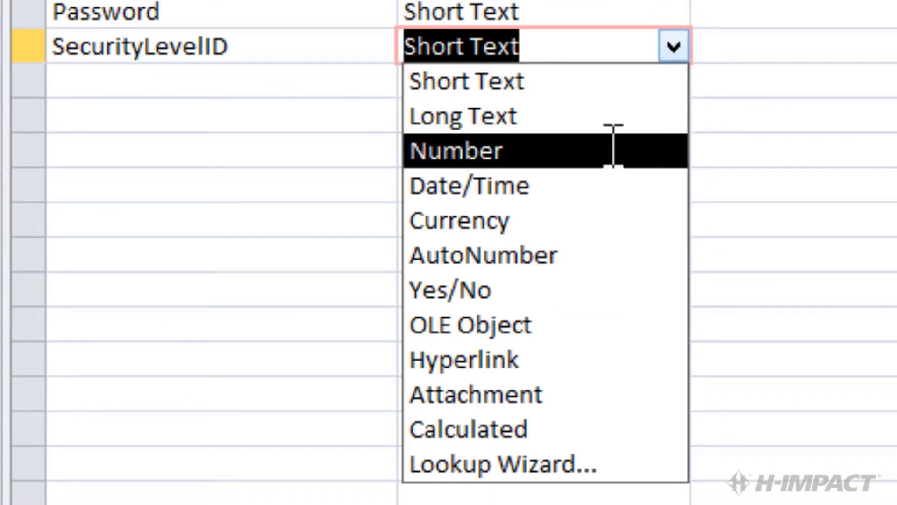
pyautogui.click(454, 150)
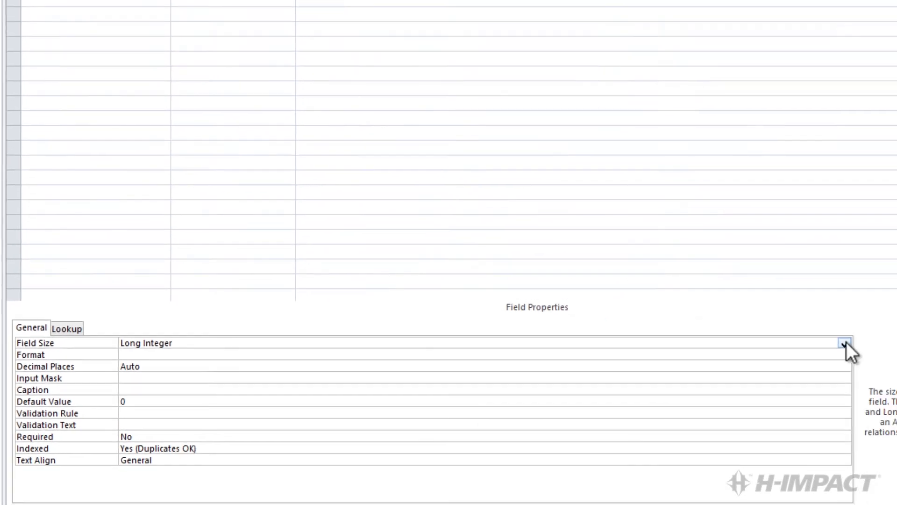
pyautogui.click(843, 346)
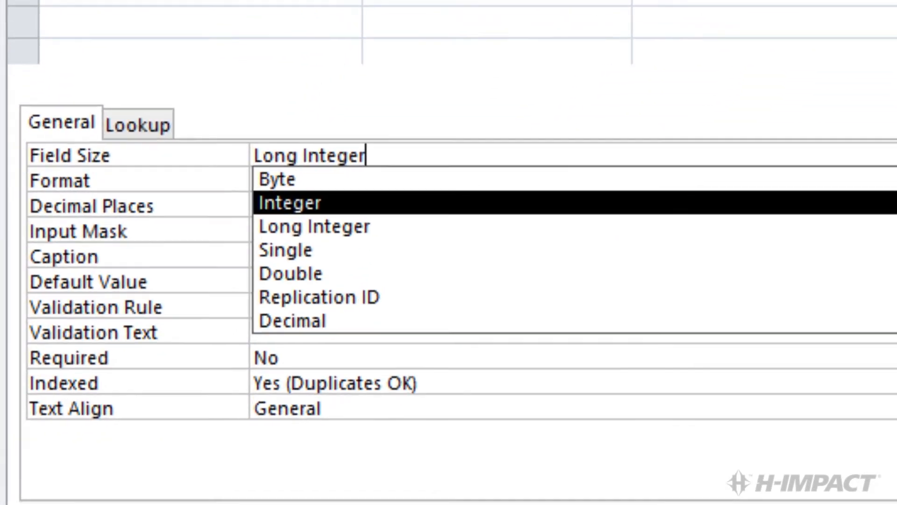
pyautogui.click(289, 202)
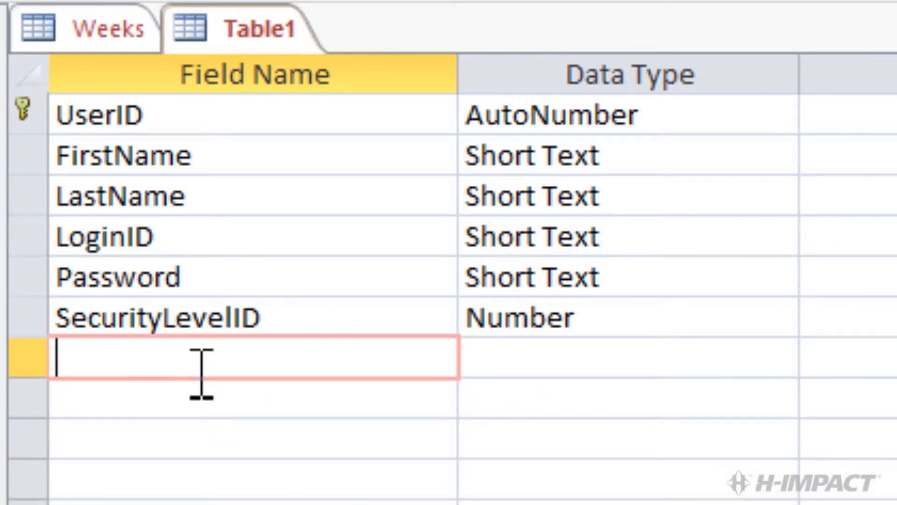
# Add HourlyPayRate as the seventh field with the Number data type.
pyautogui.write('Hourly')
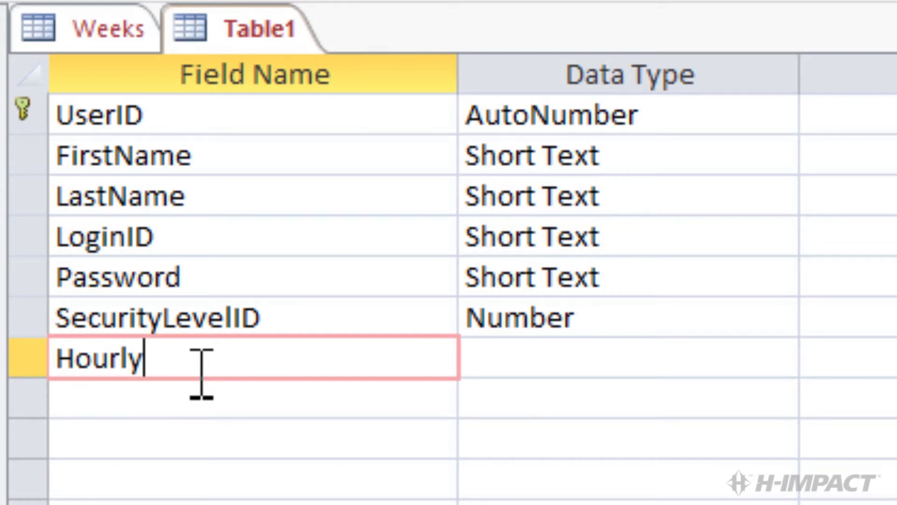
pyautogui.write('Pay')
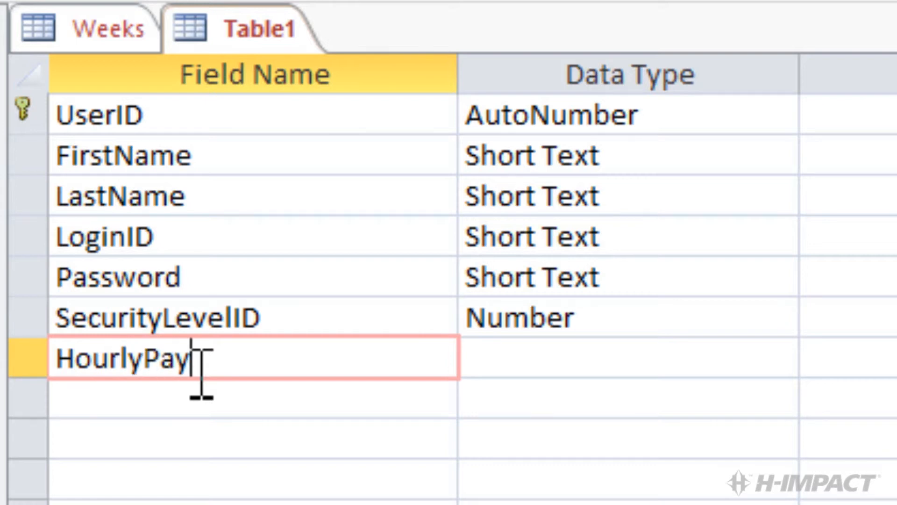
pyautogui.write('Rate')
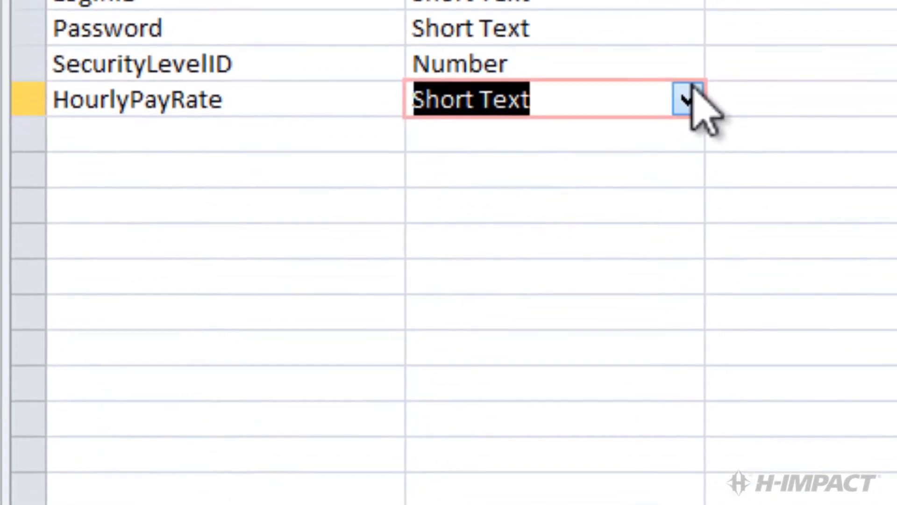
pyautogui.click(684, 98)
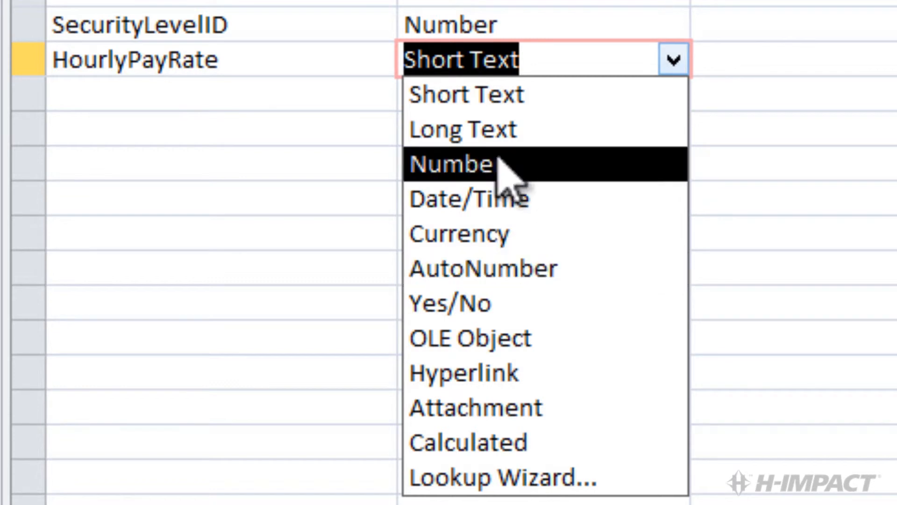
pyautogui.click(460, 164)
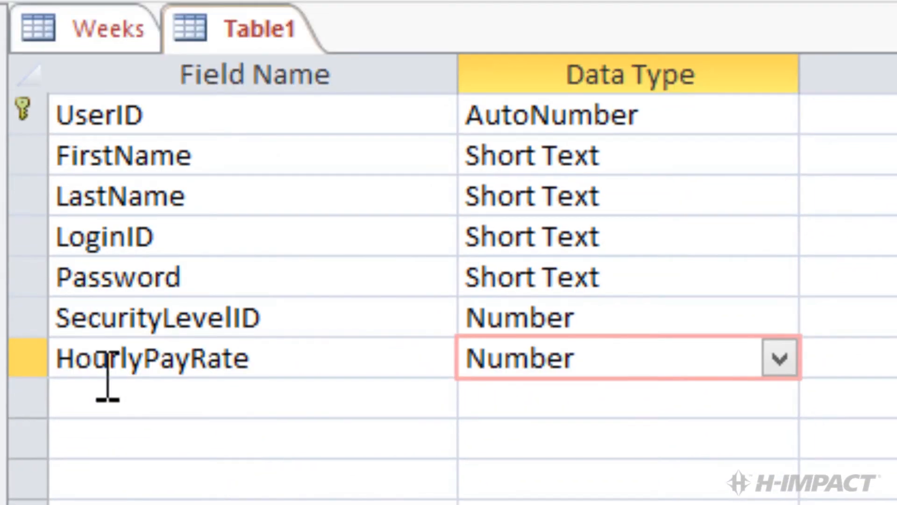
# Add DateCreated as a Date/Time field with default value Now().
pyautogui.click(112, 406)
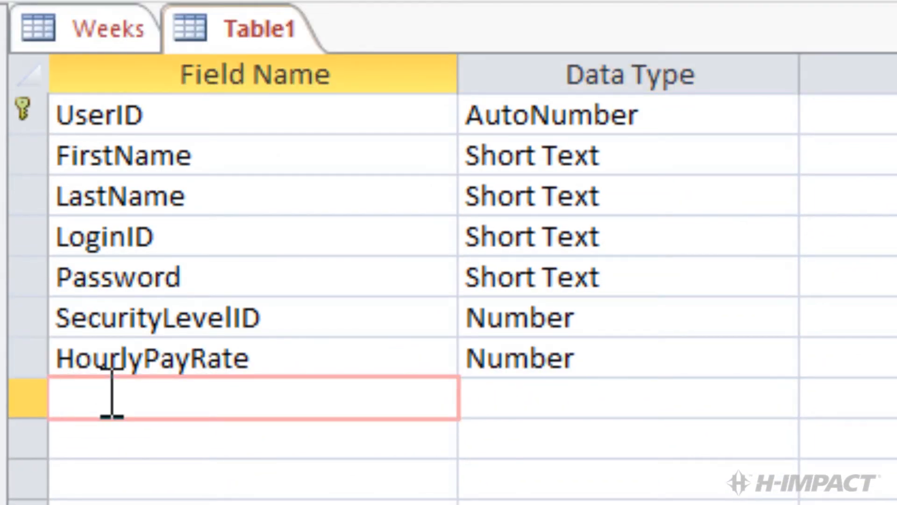
pyautogui.write('Date')
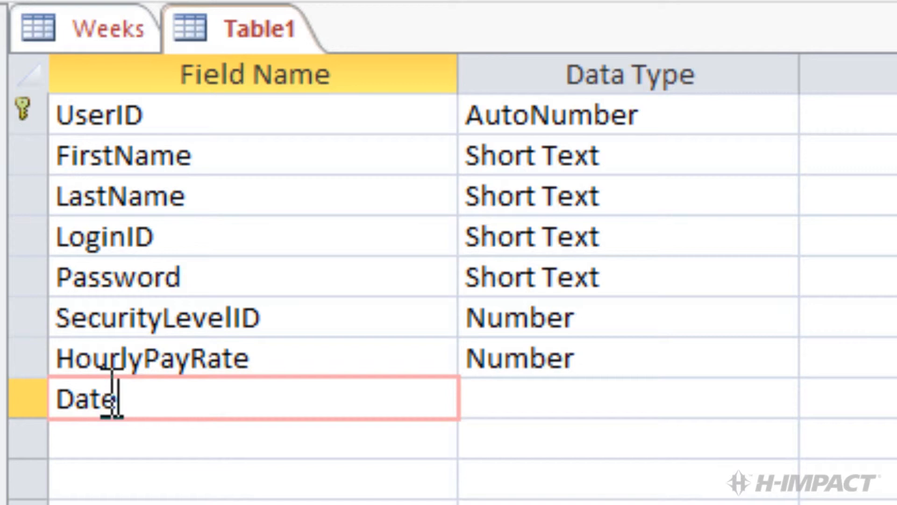
pyautogui.write('Creat')
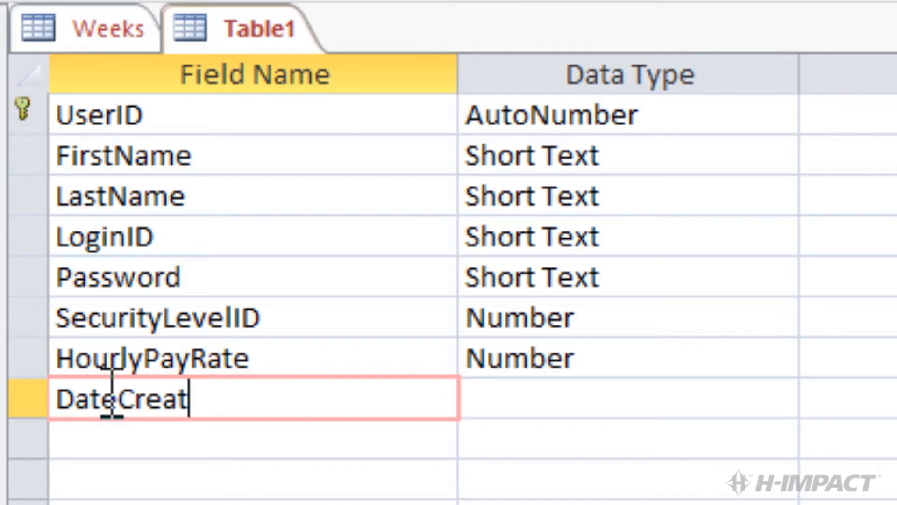
pyautogui.write('ed')
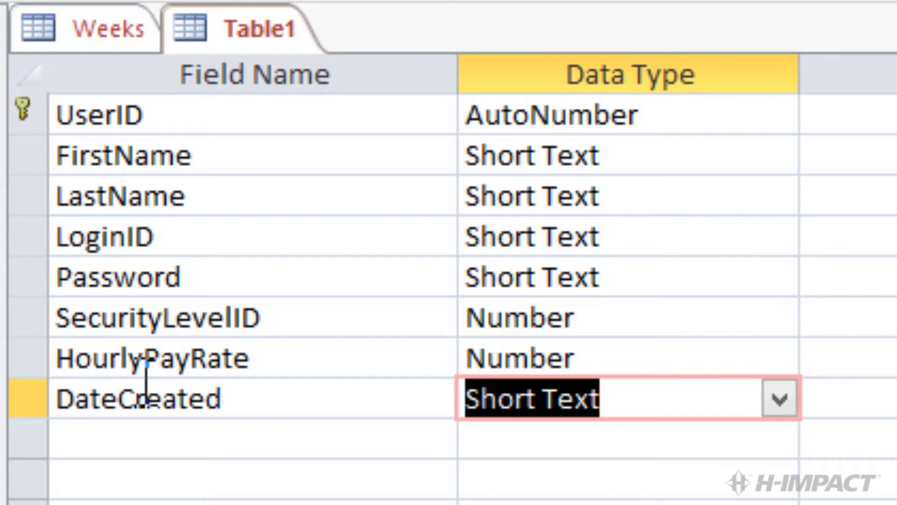
pyautogui.click(778, 398)
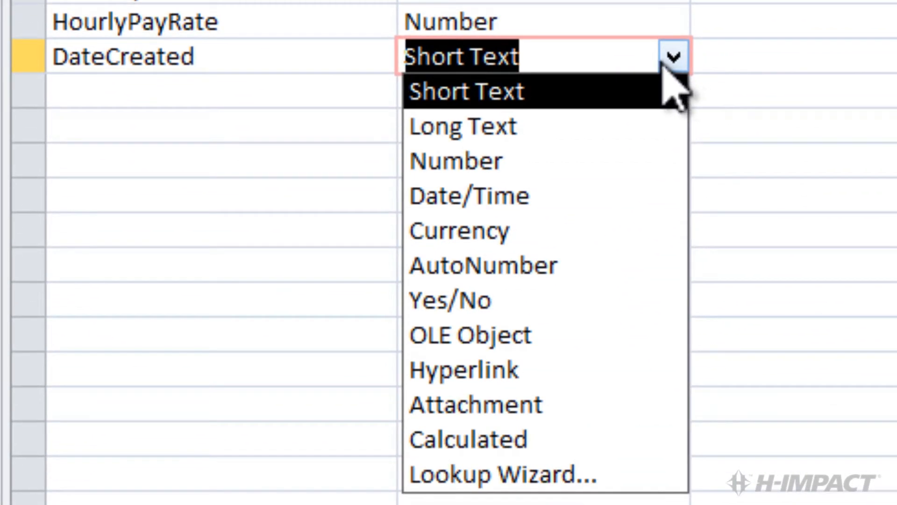
pyautogui.click(469, 196)
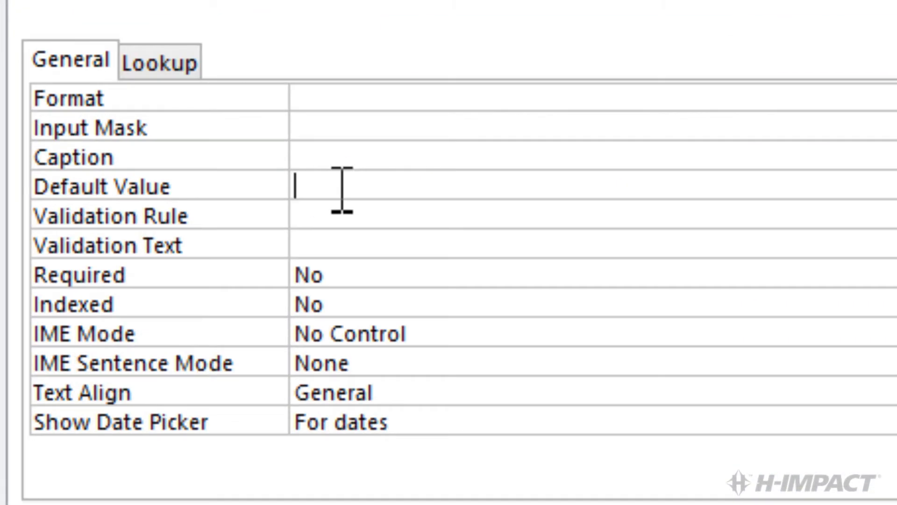
pyautogui.write('Now')
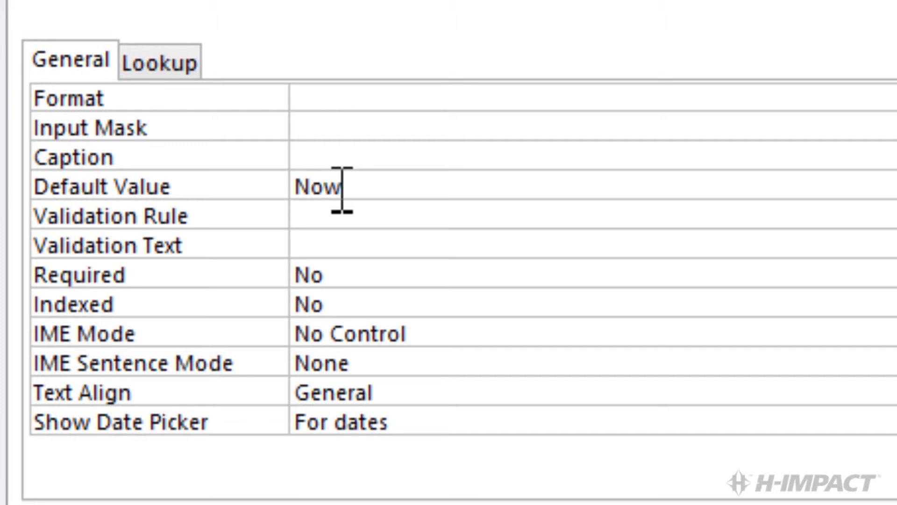
pyautogui.write('()')
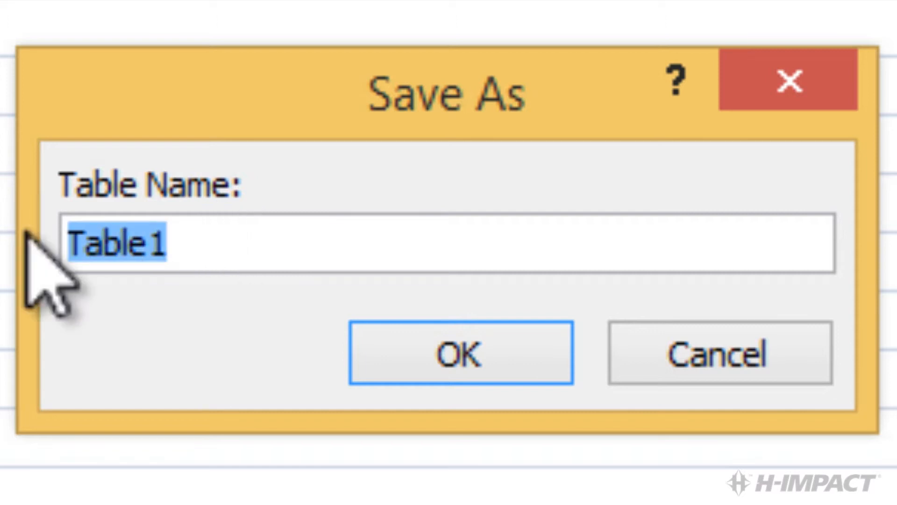
# Enter 'Users' as the table name and confirm the save.
pyautogui.write('U')
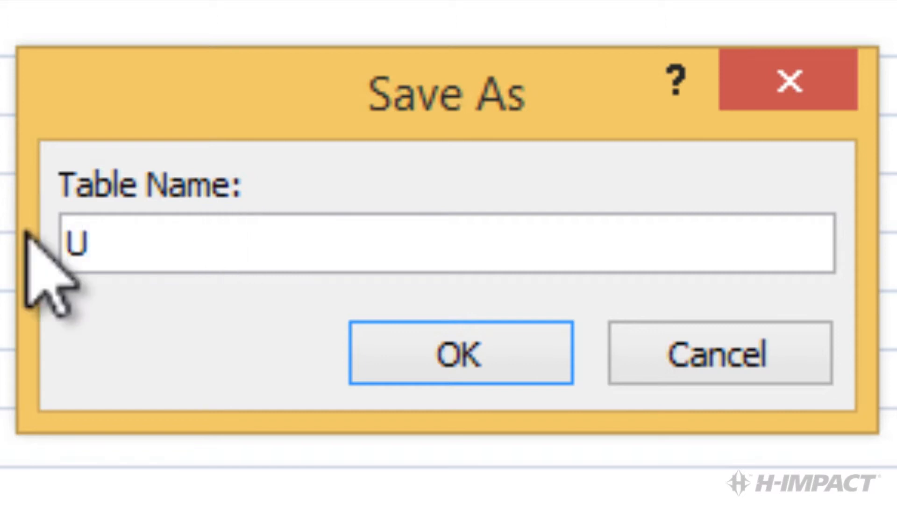
pyautogui.write('sers')
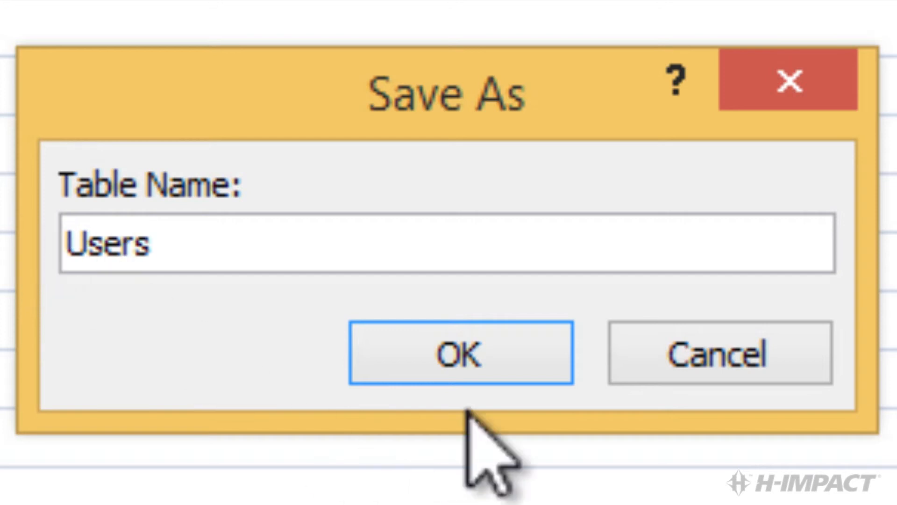
pyautogui.click(457, 355)
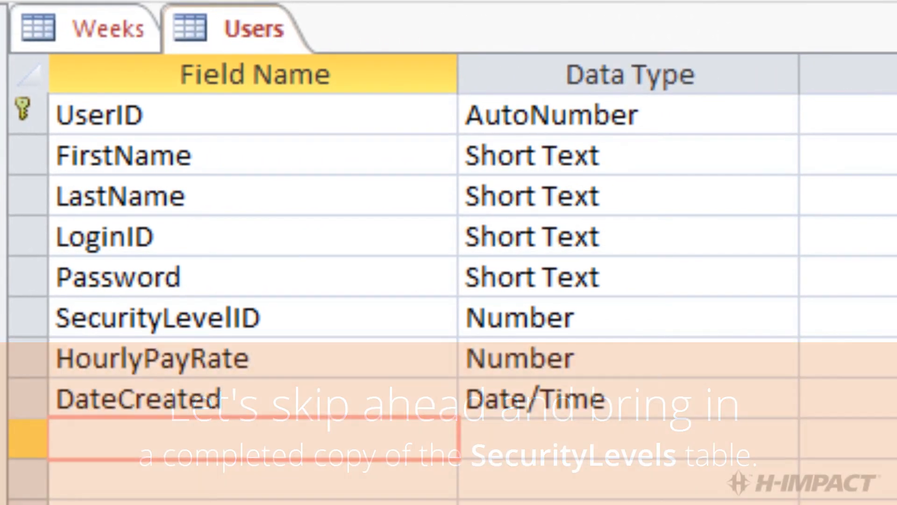
# Import the completed SecurityLevels table with SecurityLevelID, Title and DateCreated fields.
pyautogui.click(423, 29)
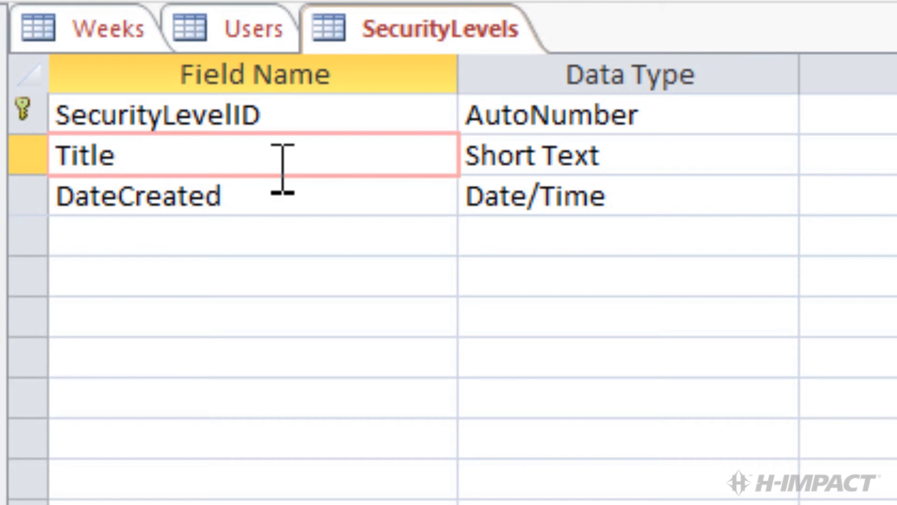
# Inspect the Title and DateCreated field properties in the SecurityLevels design.
pyautogui.click(112, 157)
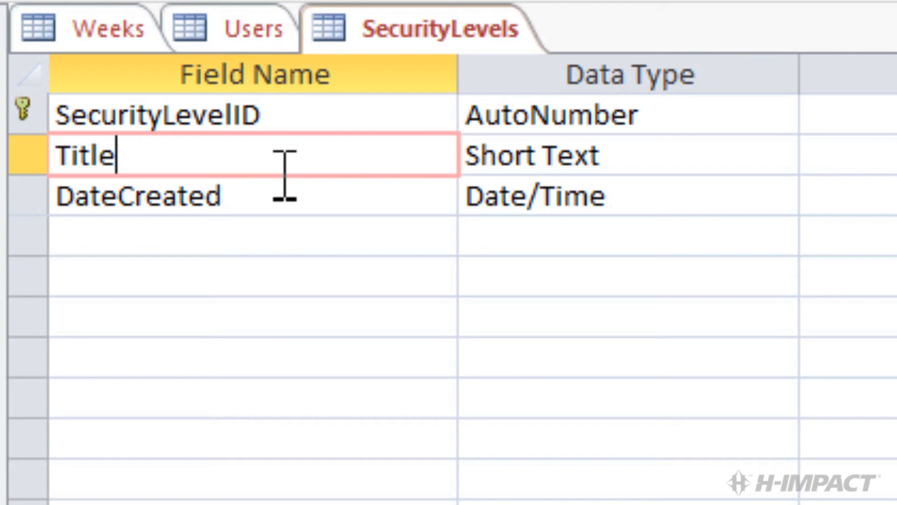
pyautogui.click(136, 196)
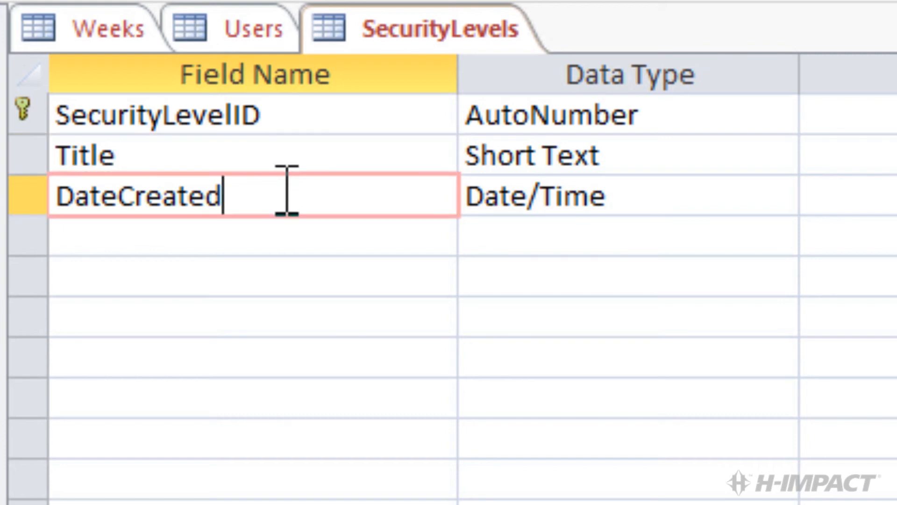